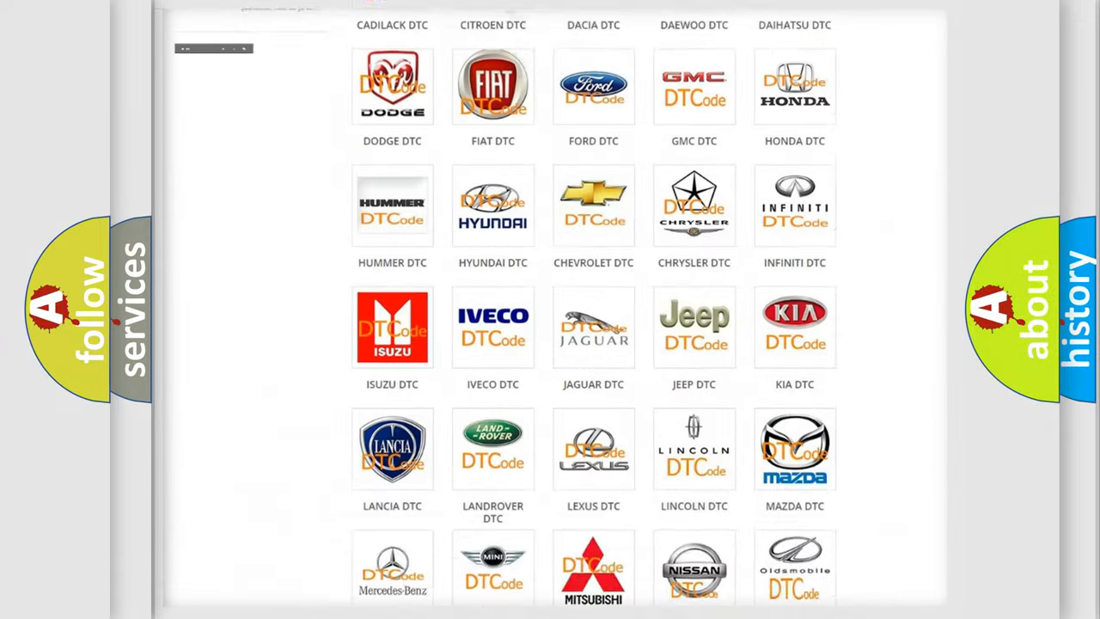
Open the Scion DTC page and scroll through its trouble codes, 14 to B1xxx, and back.
scroll("up", 3)
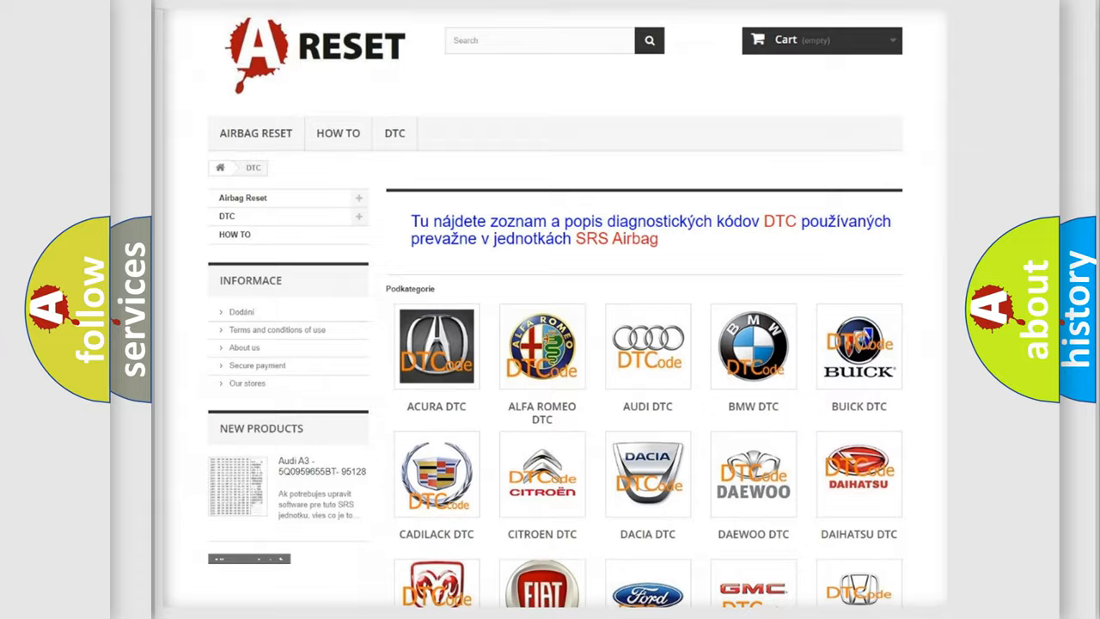
scroll("down", 3)
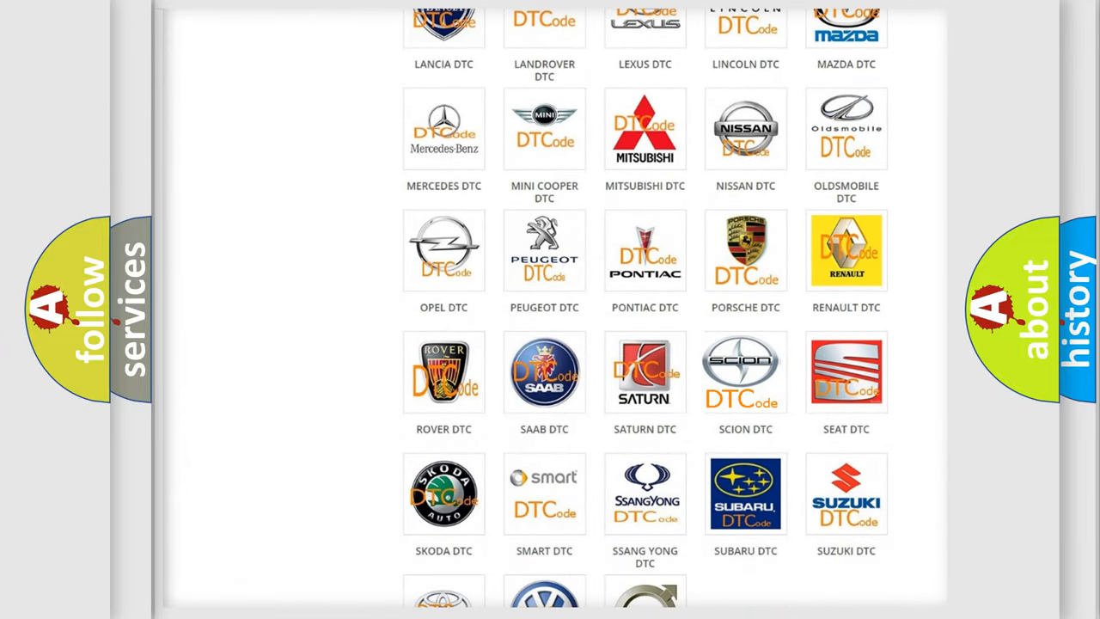
left_click(745, 372)
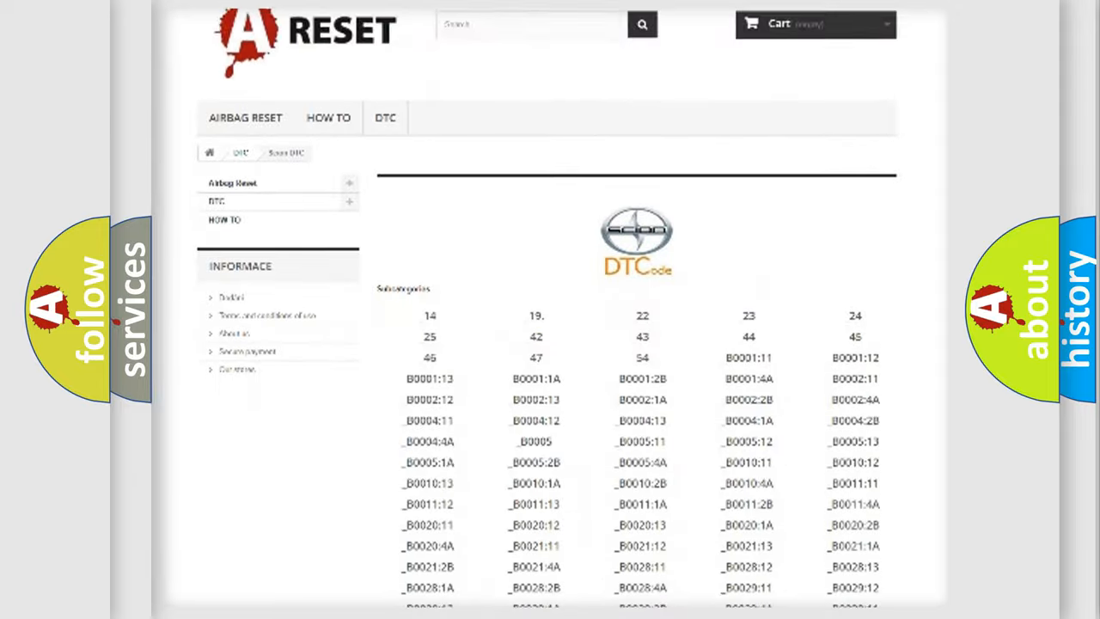
scroll("down", 3)
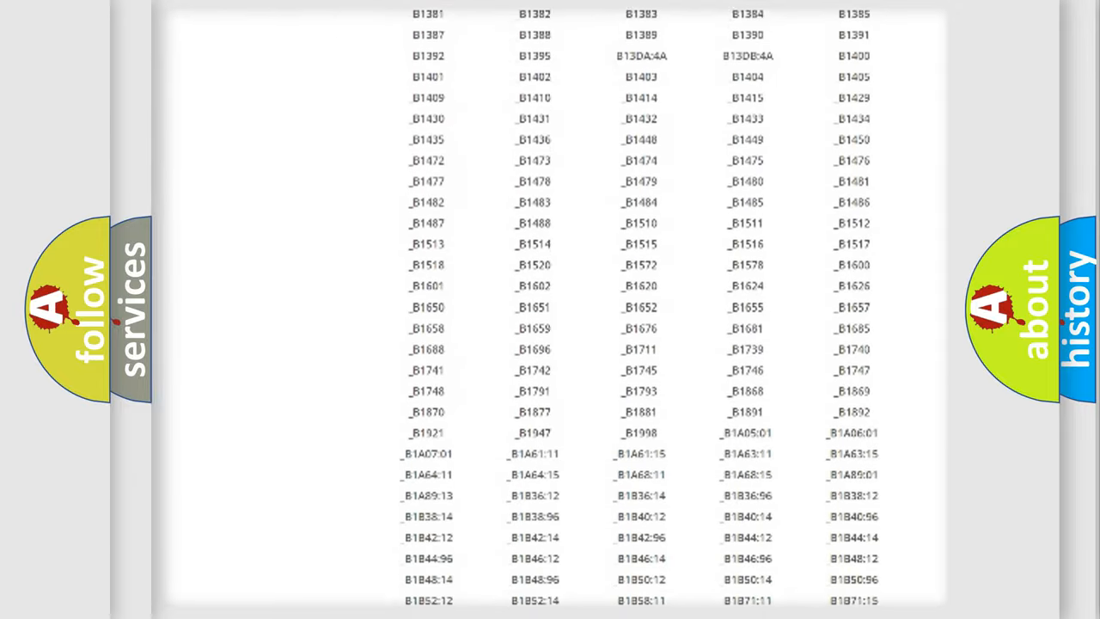
scroll("up", 3)
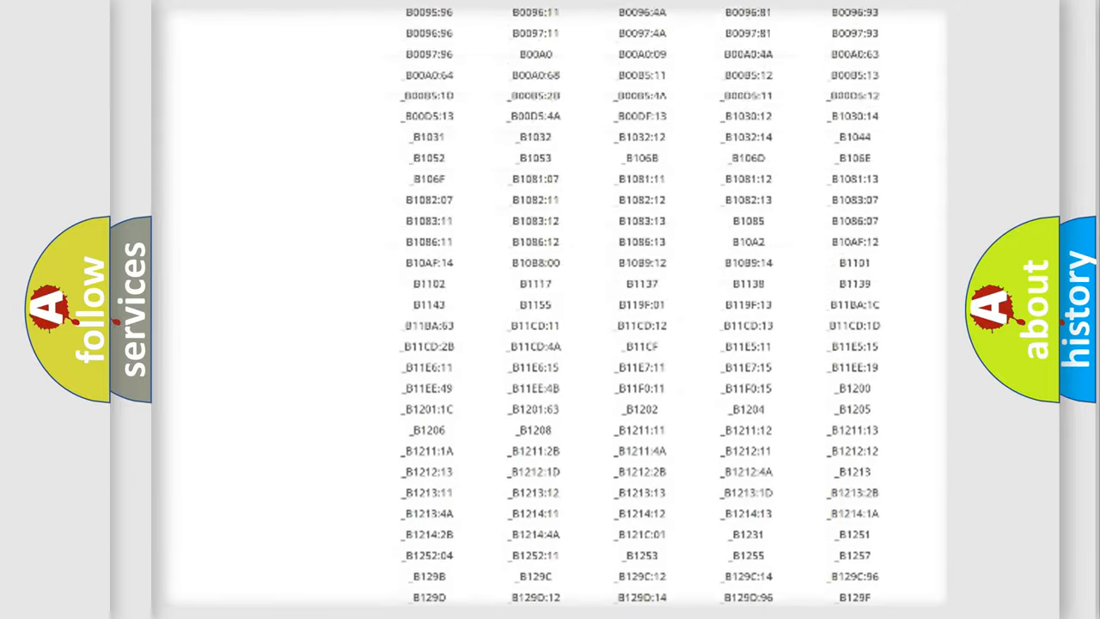
scroll("up", 3)
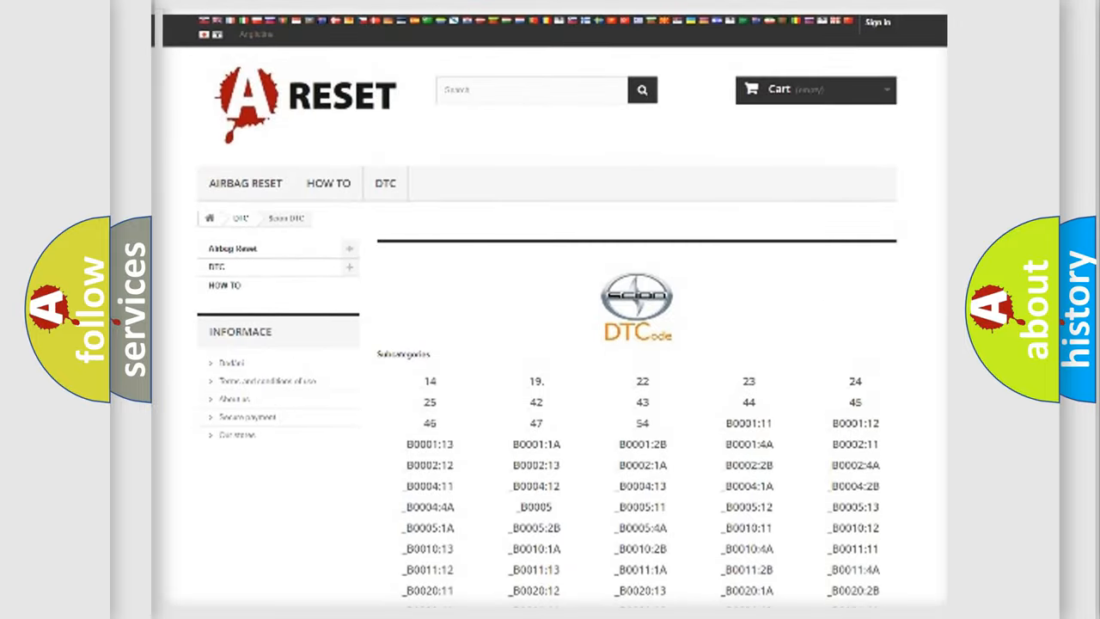